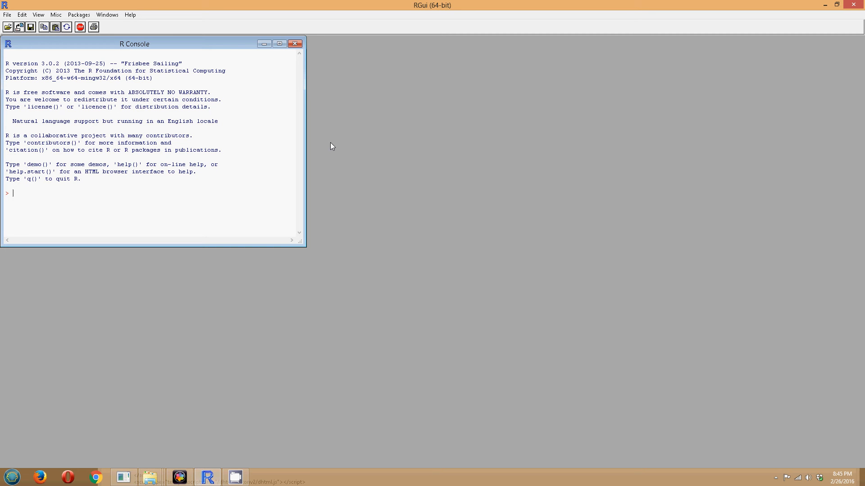
Run demo(graphics) in the R Console.
{"action": "type", "text": "dem"}
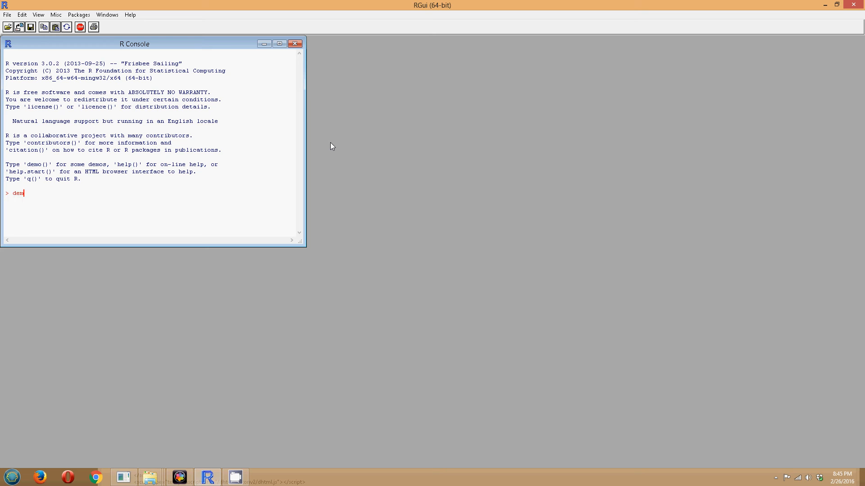
{"action": "type", "text": "o("}
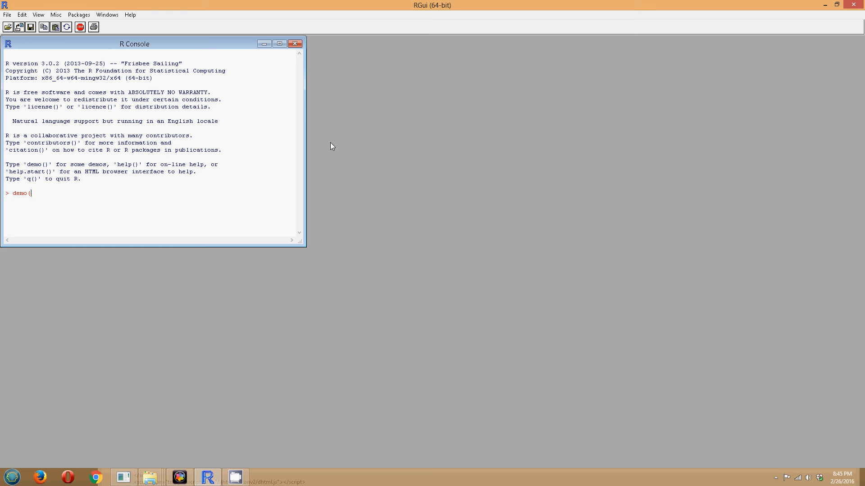
{"action": "type", "text": "graphics"}
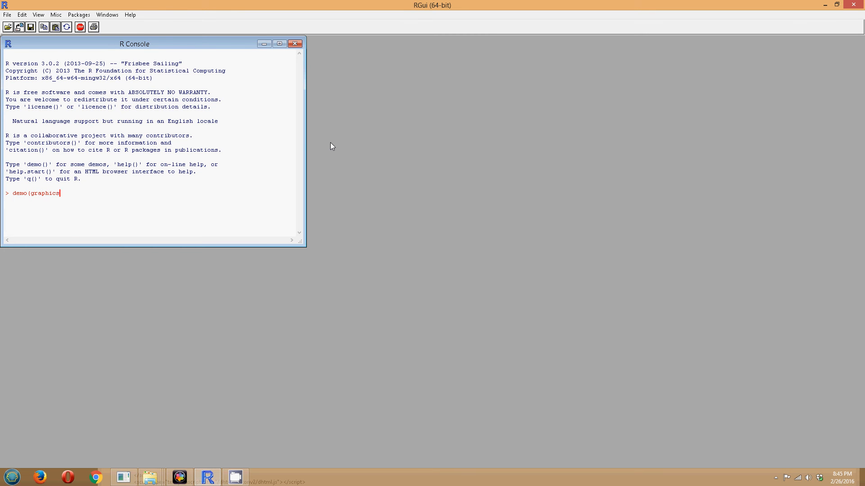
{"action": "key", "text": "Return"}
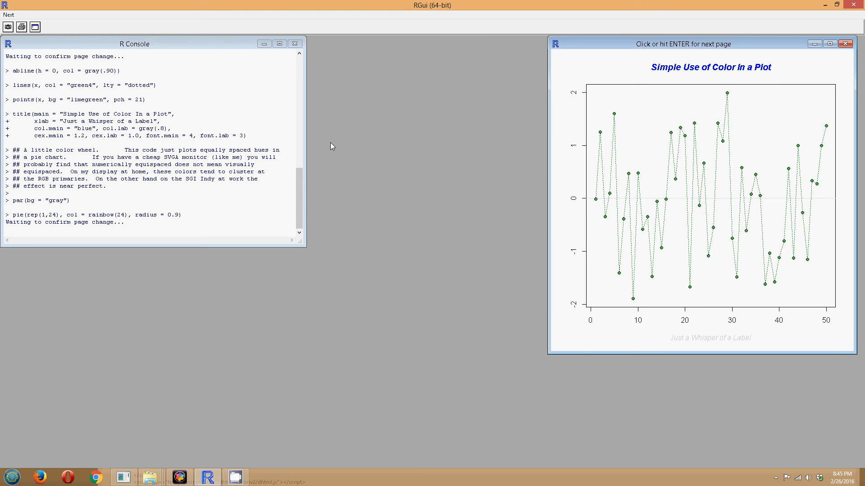
Step through the graphics demo pages (pie sales, notched boxplots, Brownian motion), then close its window.
{"action": "left_click", "coordinate": [710, 209]}
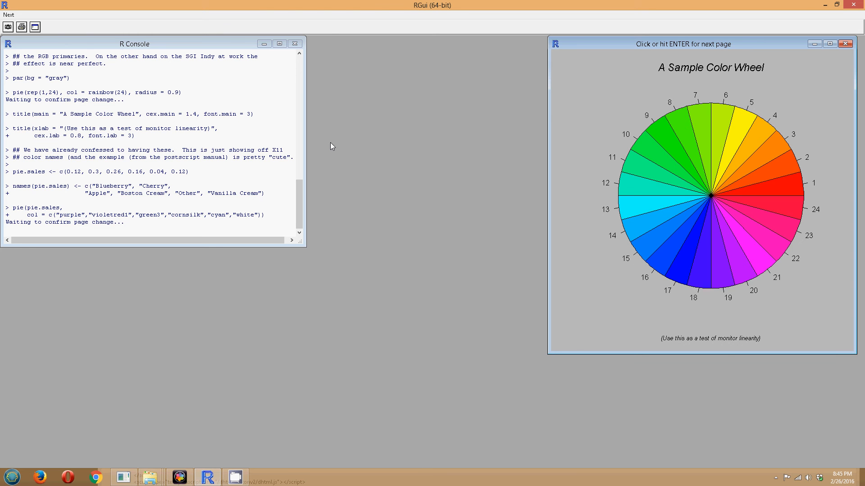
{"action": "left_click", "coordinate": [710, 198]}
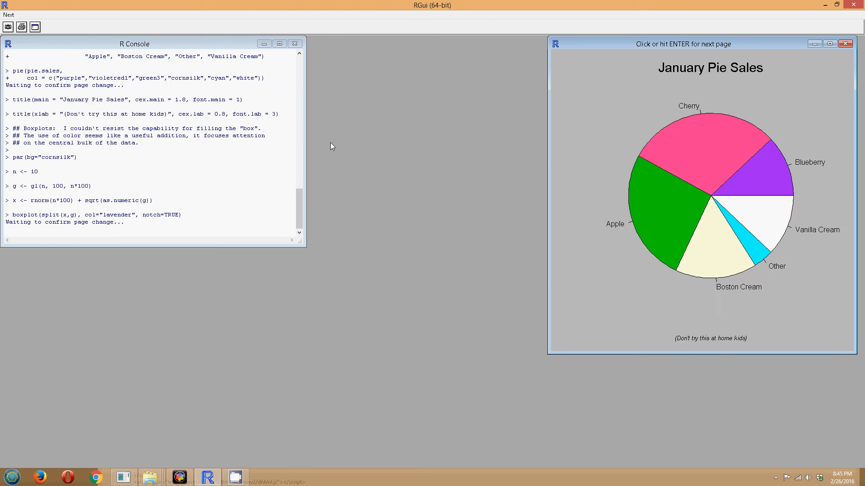
{"action": "left_click", "coordinate": [710, 193]}
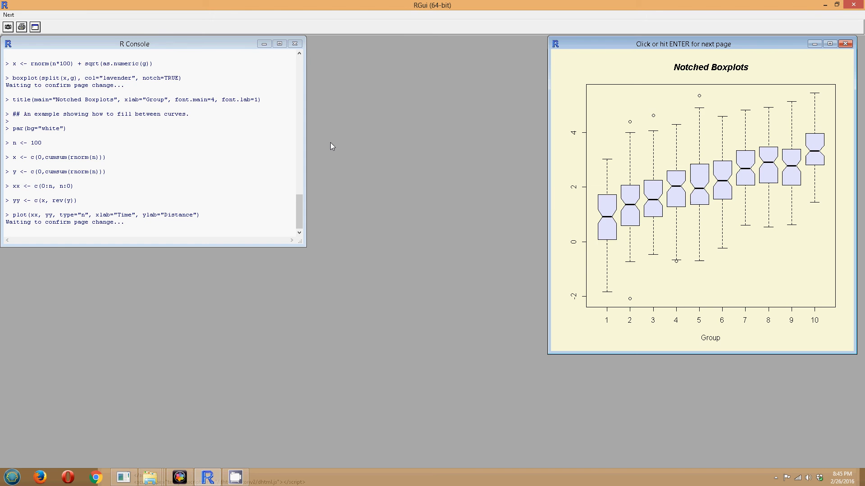
{"action": "left_click", "coordinate": [710, 193]}
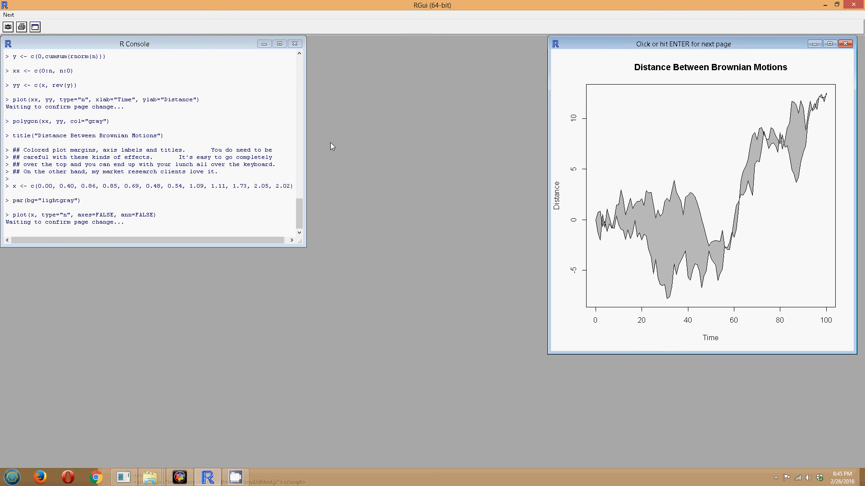
{"action": "left_click", "coordinate": [701, 199]}
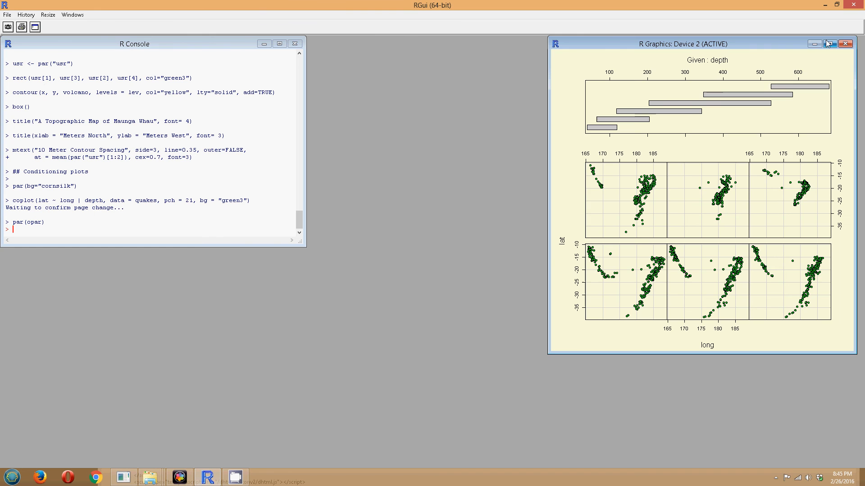
{"action": "left_click", "coordinate": [858, 43]}
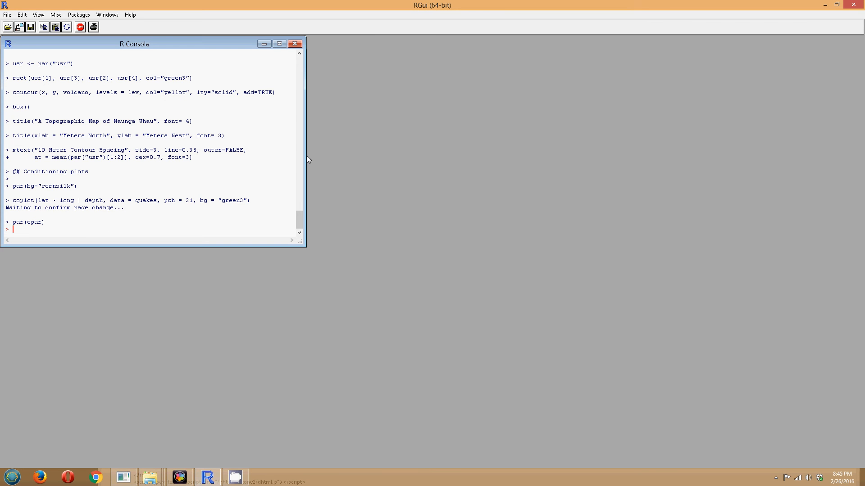
Run demo(plotmath) to its final Grouping page and close the graphics window.
{"action": "type", "text": "dem"}
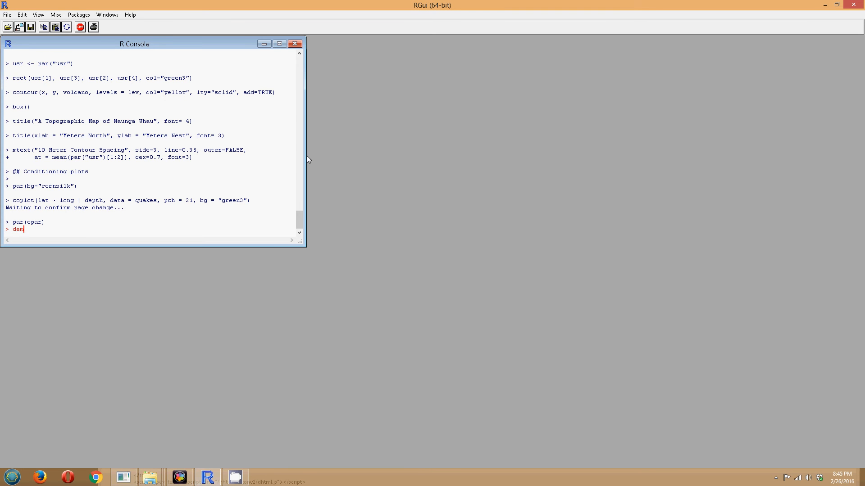
{"action": "type", "text": "o(plotmath"}
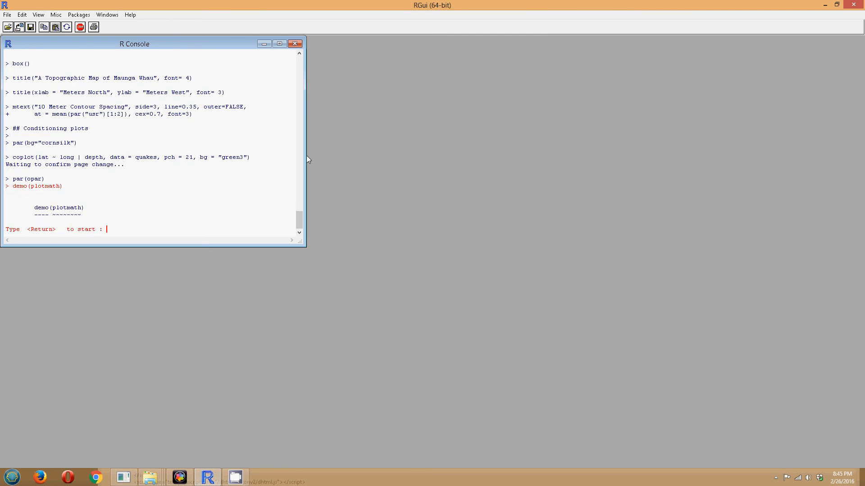
{"action": "key", "text": "Return"}
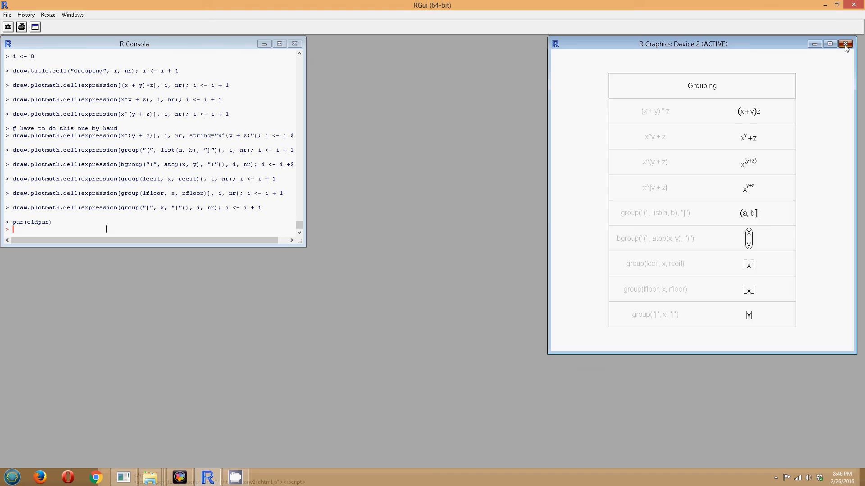
{"action": "left_click", "coordinate": [845, 43]}
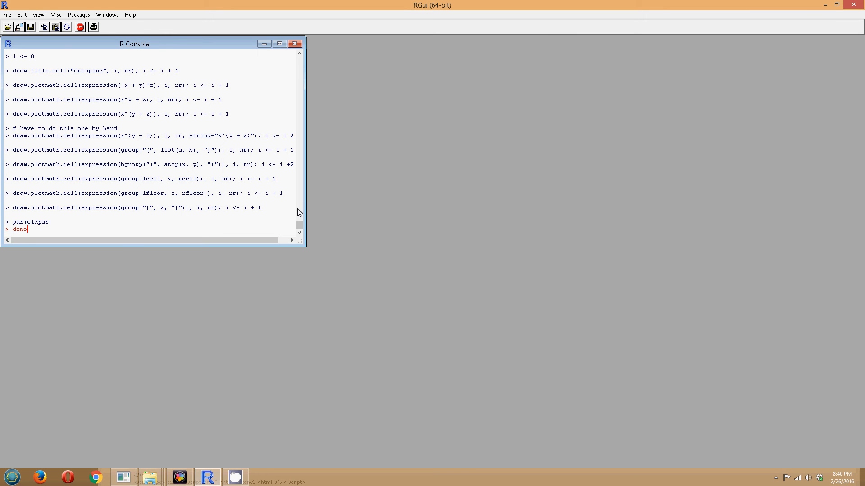
Run demo(lm.glm, package="stats", ask=TRUE) and close its diagnostic plots window.
{"action": "type", "text": "("}
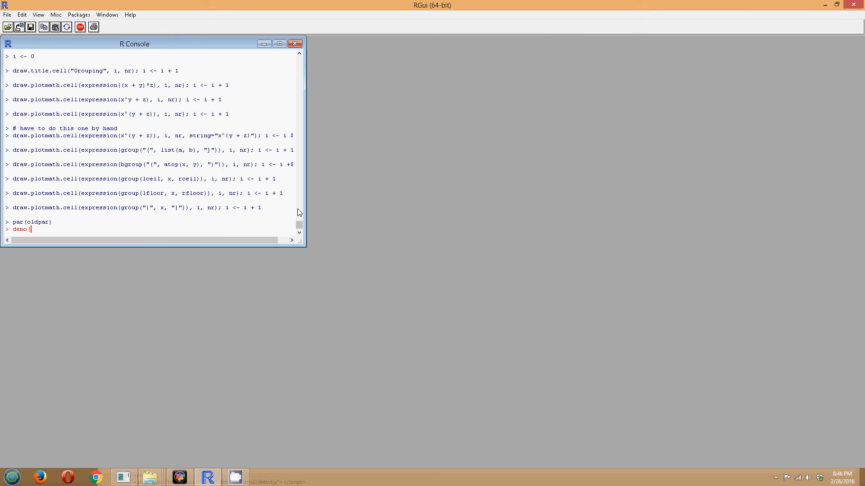
{"action": "type", "text": "lm.glm, p"}
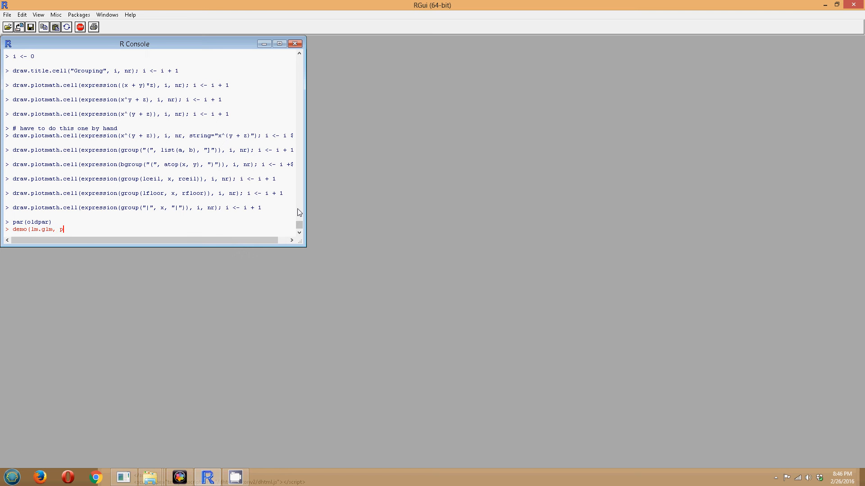
{"action": "type", "text": "ackage="}
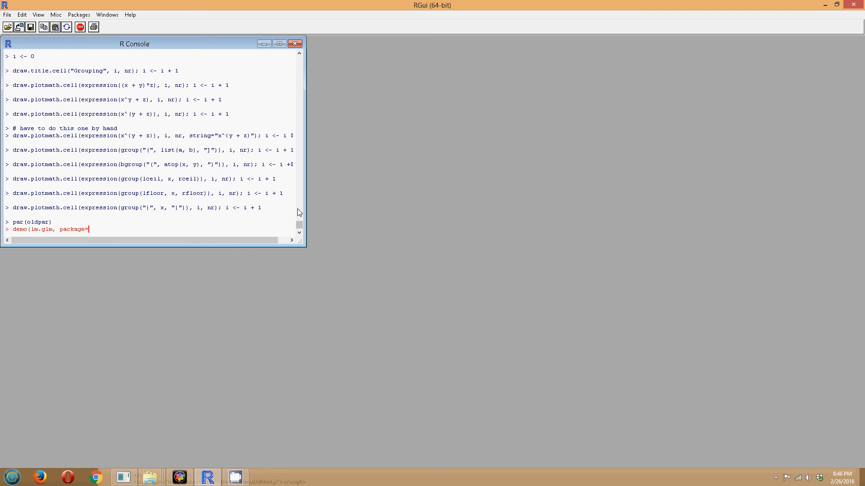
{"action": "type", "text": "st"}
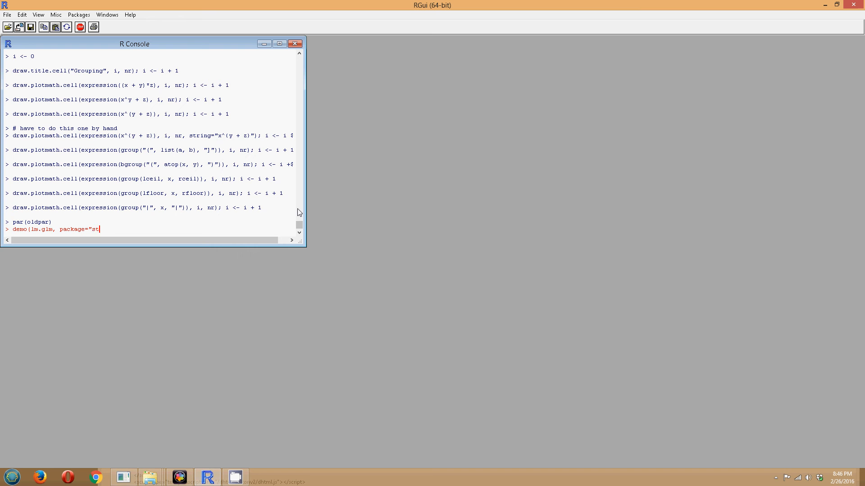
{"action": "type", "text": "ats\","}
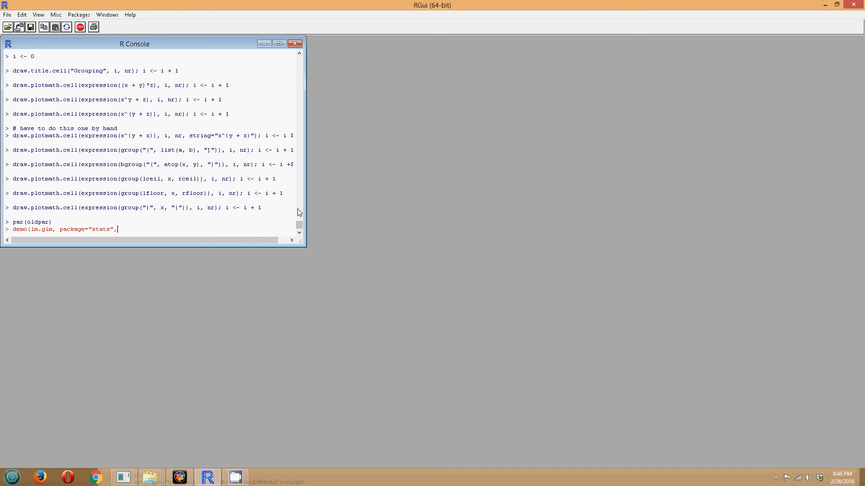
{"action": "type", "text": "ak"}
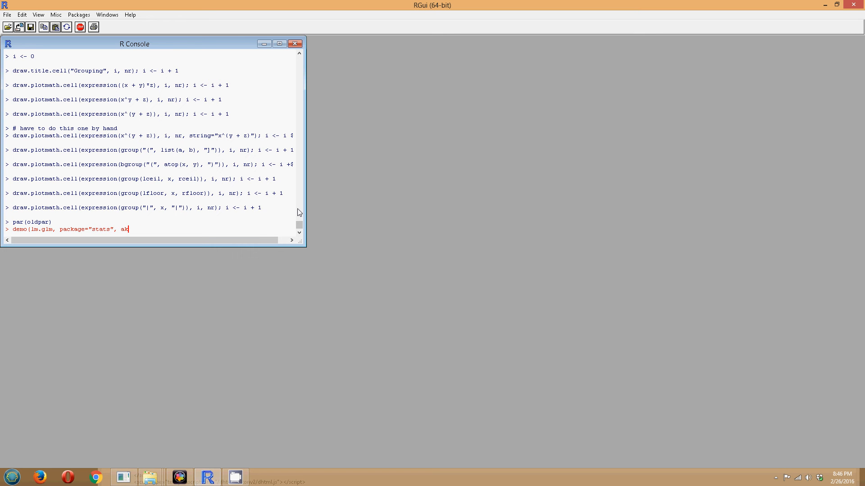
{"action": "type", "text": "k"}
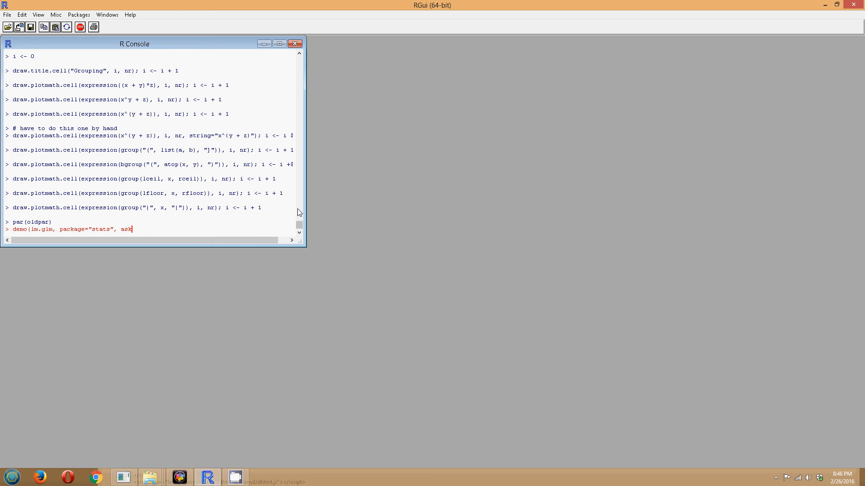
{"action": "type", "text": "TRUE"}
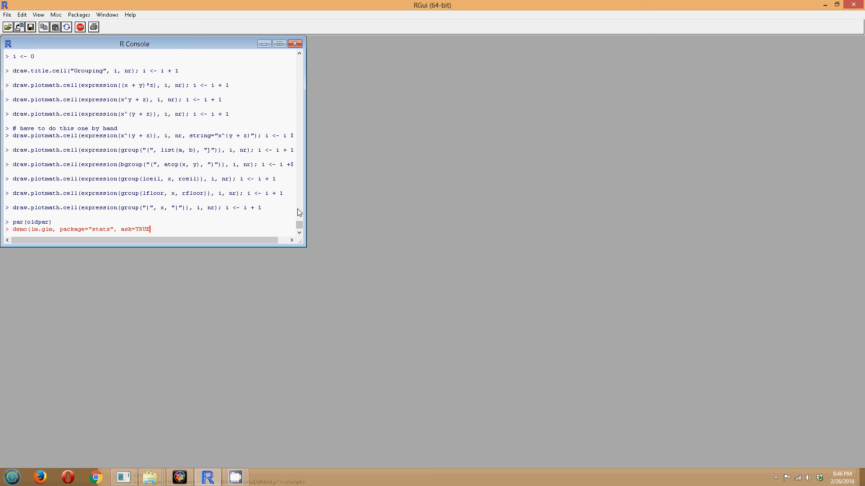
{"action": "key", "text": "Return"}
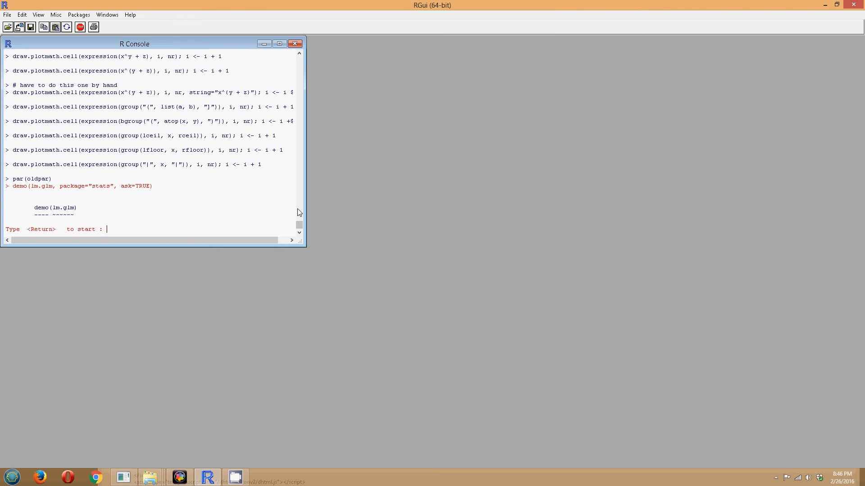
{"action": "key", "text": "Return"}
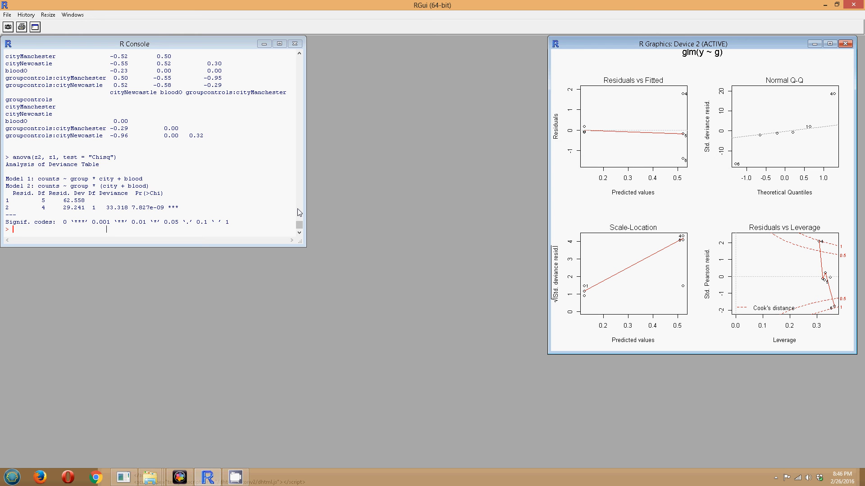
{"action": "mouse_move", "coordinate": [614, 121]}
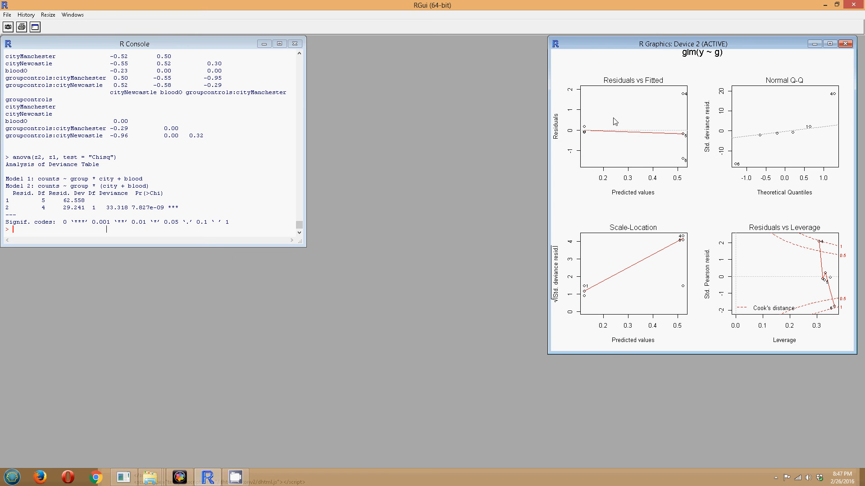
{"action": "left_click", "coordinate": [860, 43]}
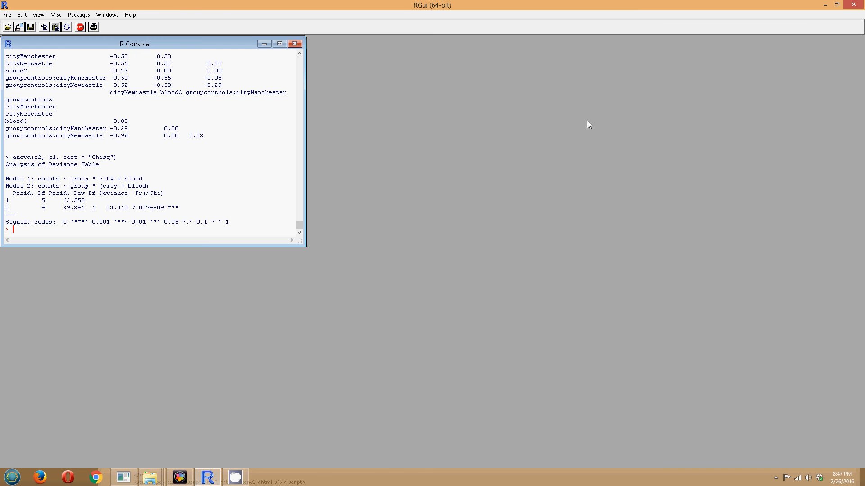
{"action": "mouse_move", "coordinate": [230, 205]}
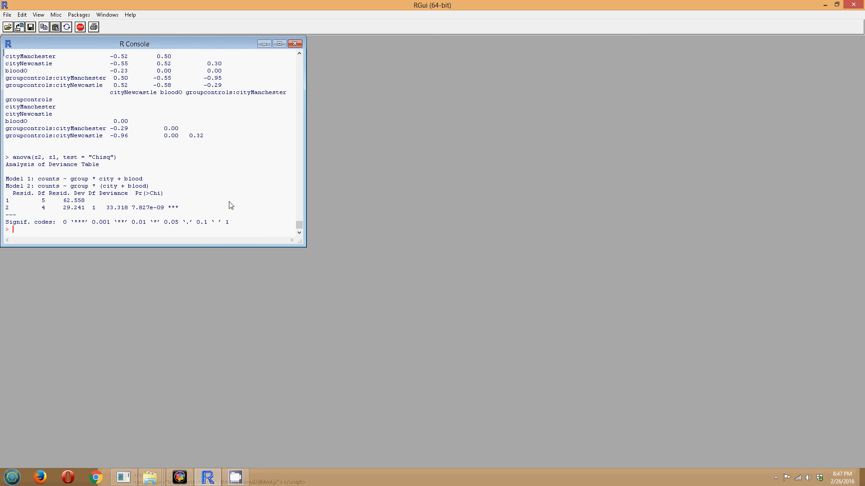
Assign readings <-c(4,3,2,1,5,7,8) in the console.
{"action": "type", "text": "reading"}
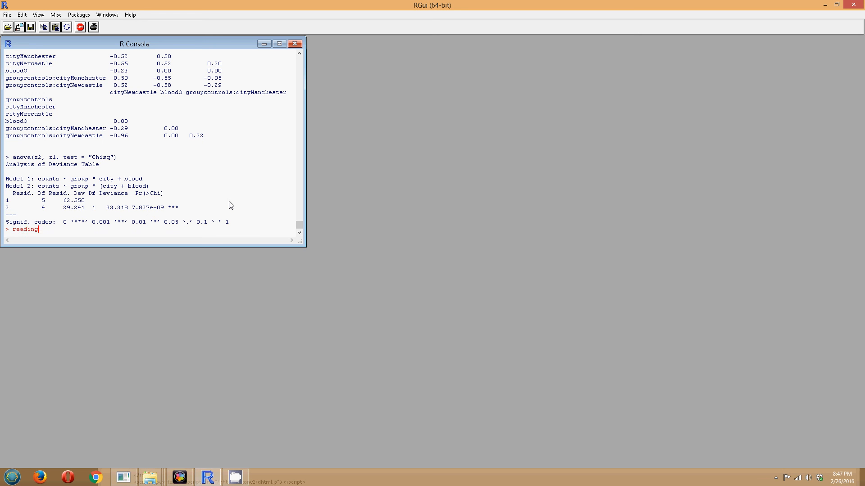
{"action": "type", "text": "s <"}
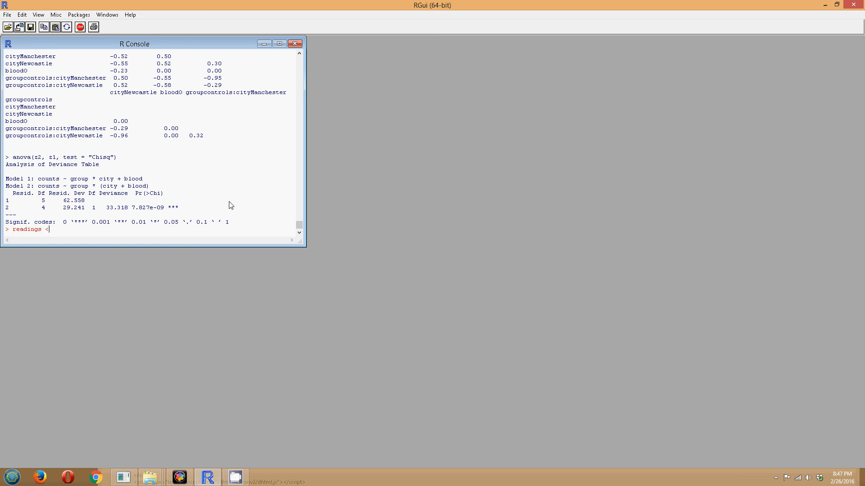
{"action": "type", "text": "-c("}
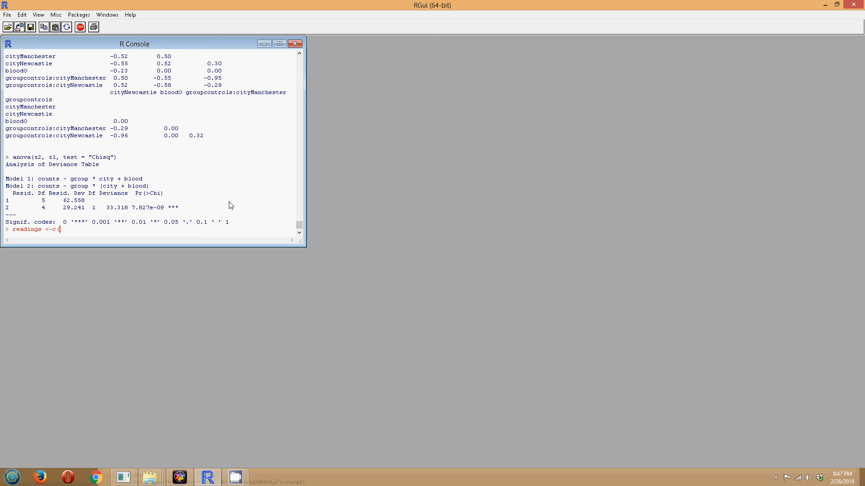
{"action": "type", "text": "4,3,2,1"}
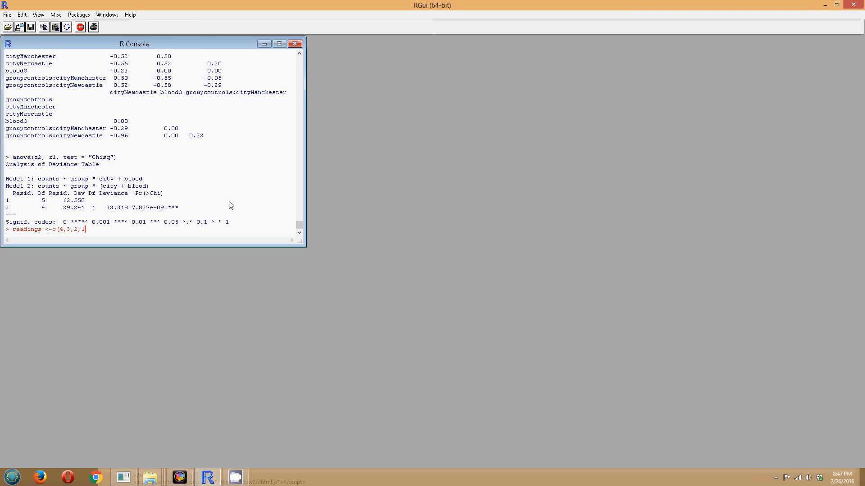
{"action": "type", "text": ",5,7"}
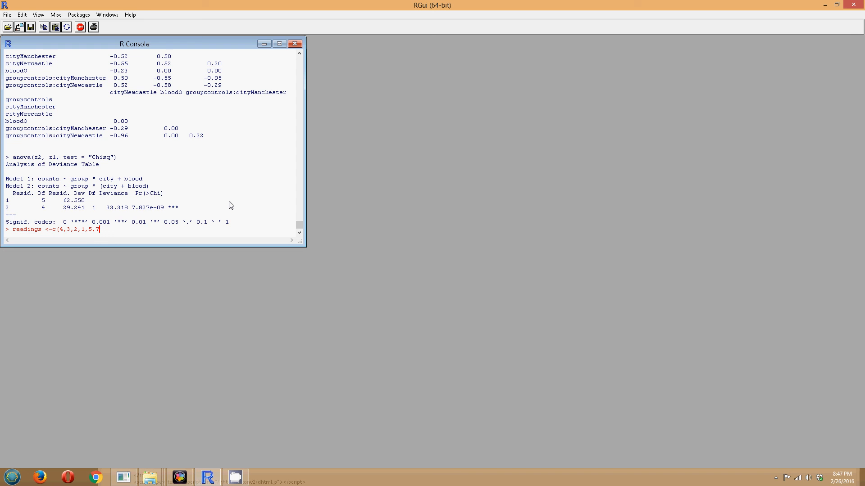
{"action": "type", "text": "8)"}
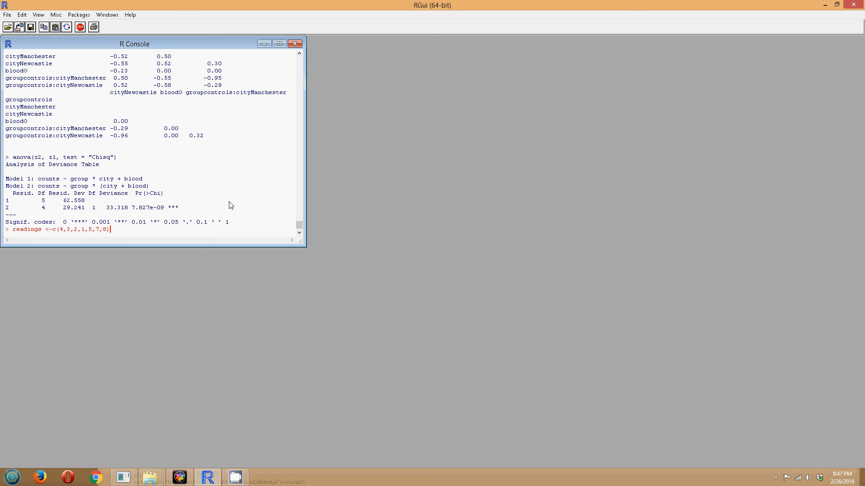
{"action": "key", "text": "Return"}
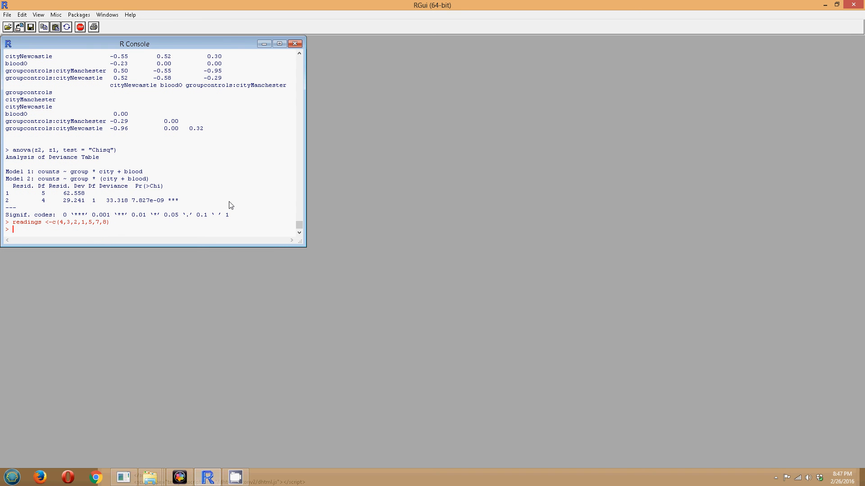
Plot readings with plot(readings), then close the graphics window.
{"action": "type", "text": "plot("}
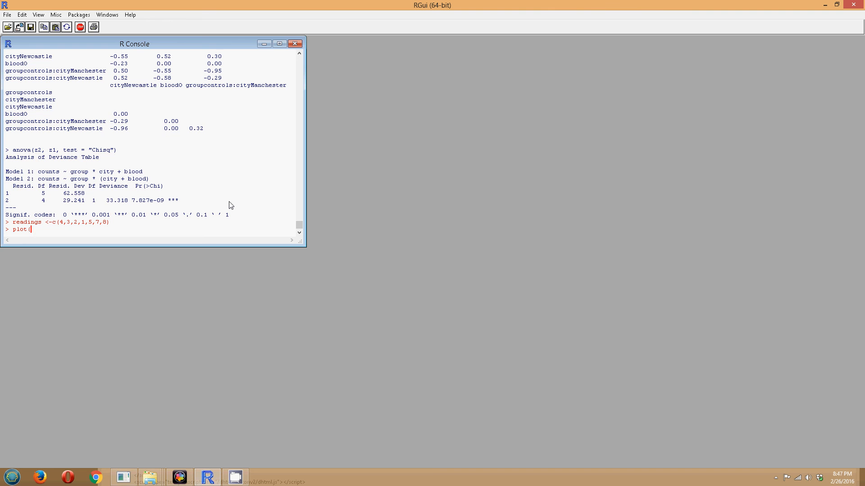
{"action": "type", "text": "readings"}
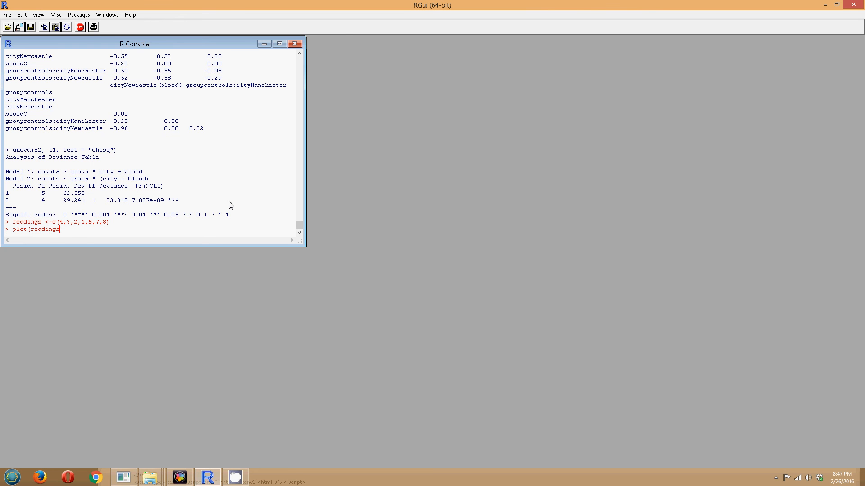
{"action": "key", "text": "Return"}
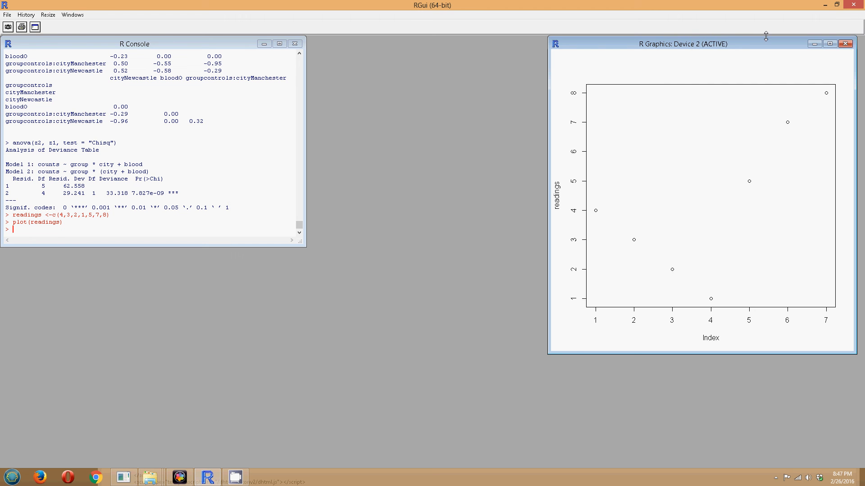
{"action": "left_click", "coordinate": [859, 43]}
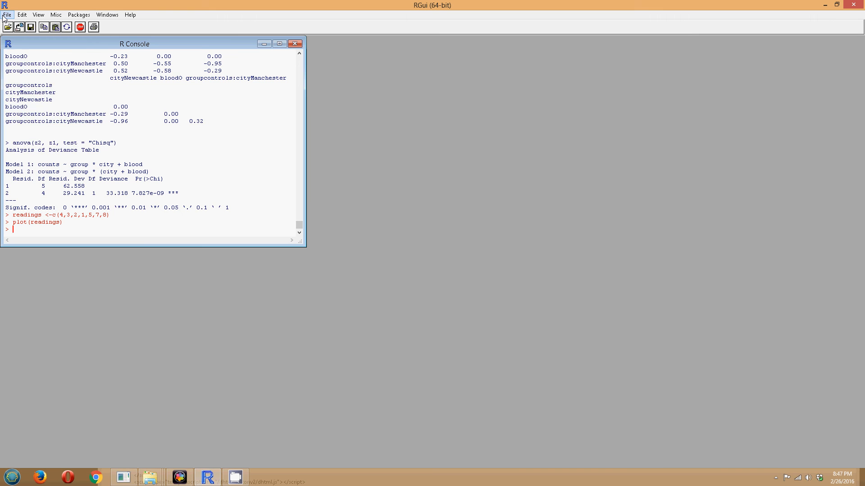
Create a blank script from File > New script.
{"action": "left_click", "coordinate": [7, 15]}
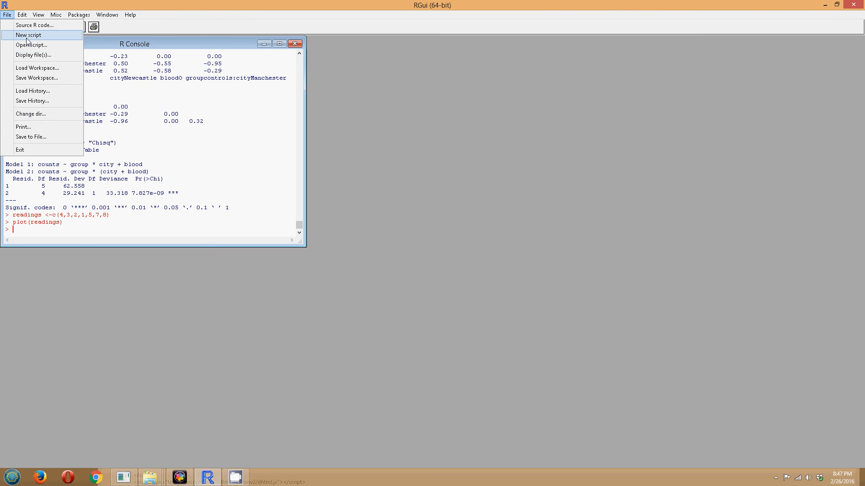
{"action": "left_click", "coordinate": [27, 35]}
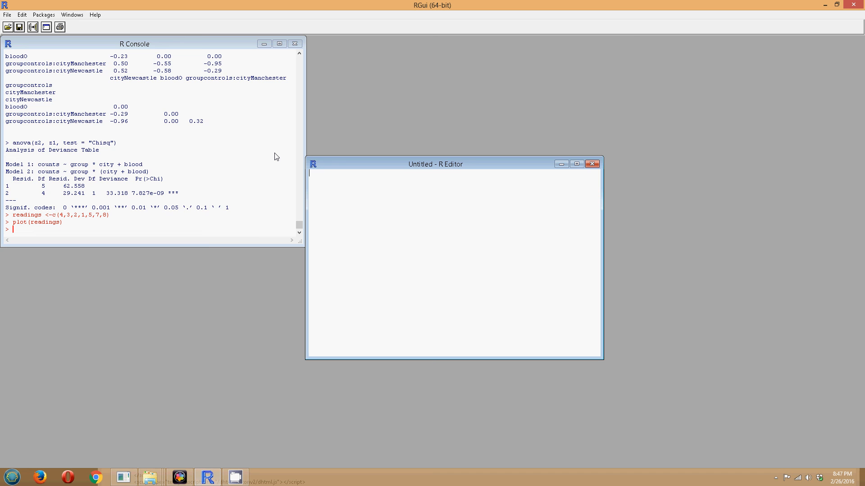
Write the script's first line: readings <-c(4,2,3,4,7,1,3,9).
{"action": "type", "text": "readings"}
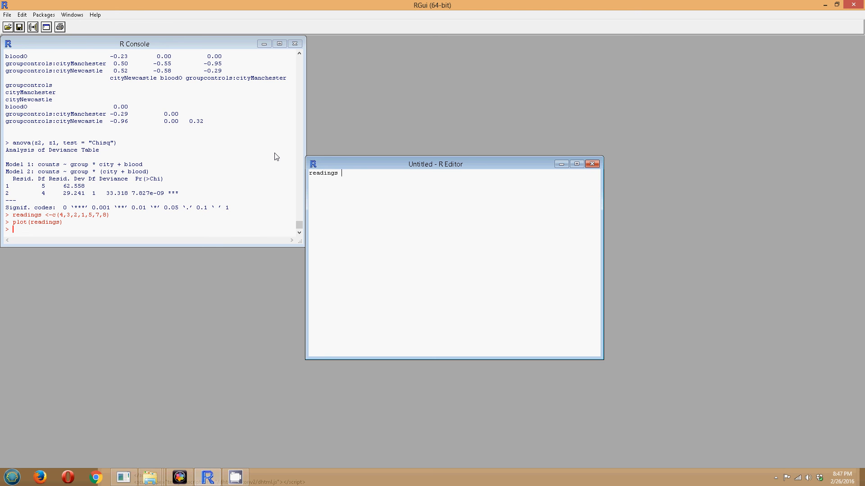
{"action": "type", "text": "<-"}
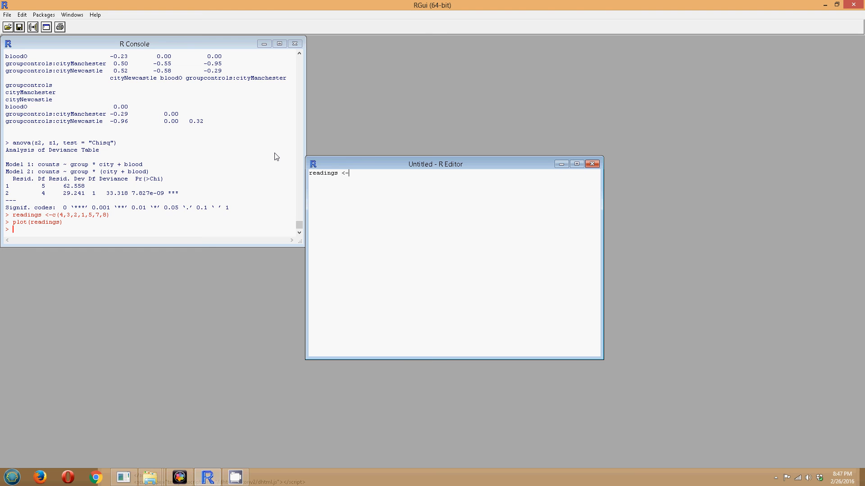
{"action": "type", "text": "c(4"}
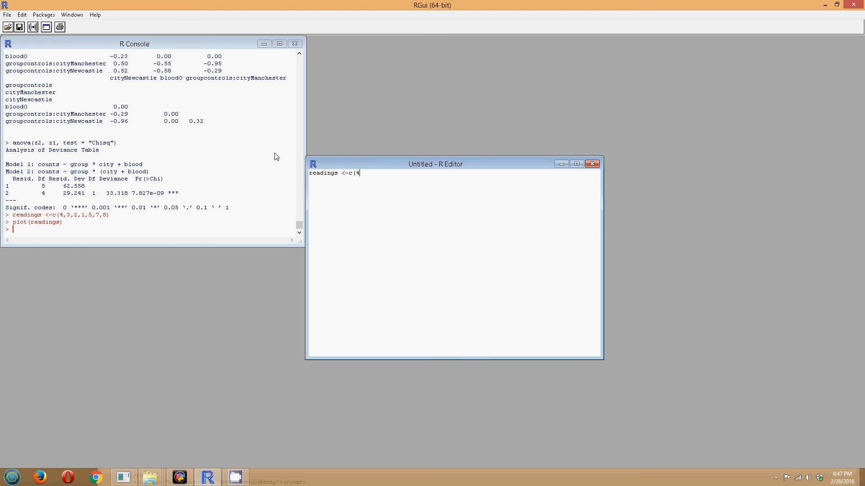
{"action": "type", "text": ",2,3,4,"}
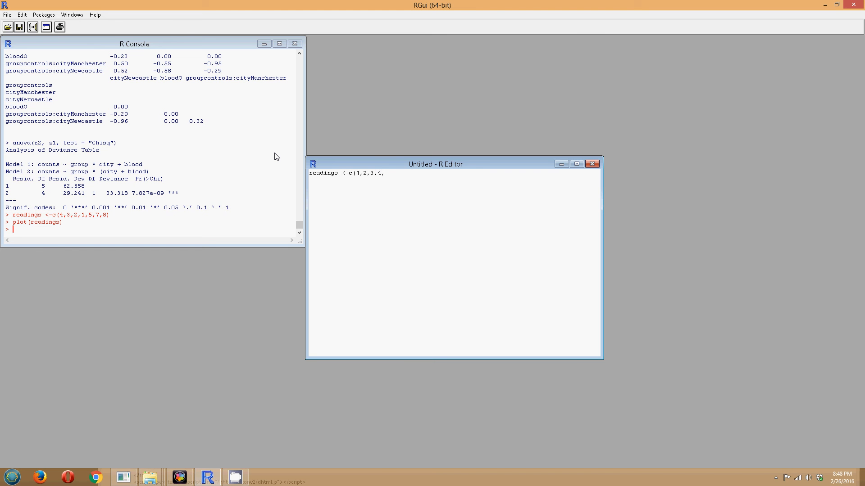
{"action": "type", "text": "7,1,3"}
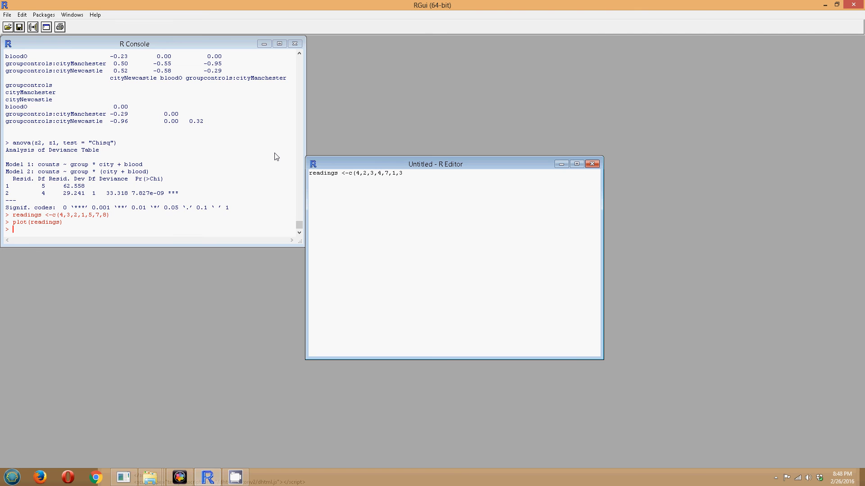
{"action": "type", "text": ",9"}
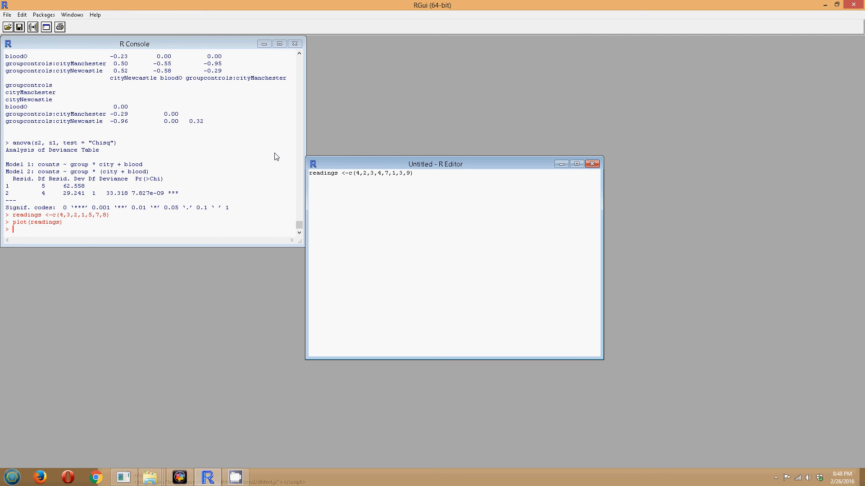
Write the second line: plot(readings, type="o", col="green").
{"action": "type", "text": "plot(r"}
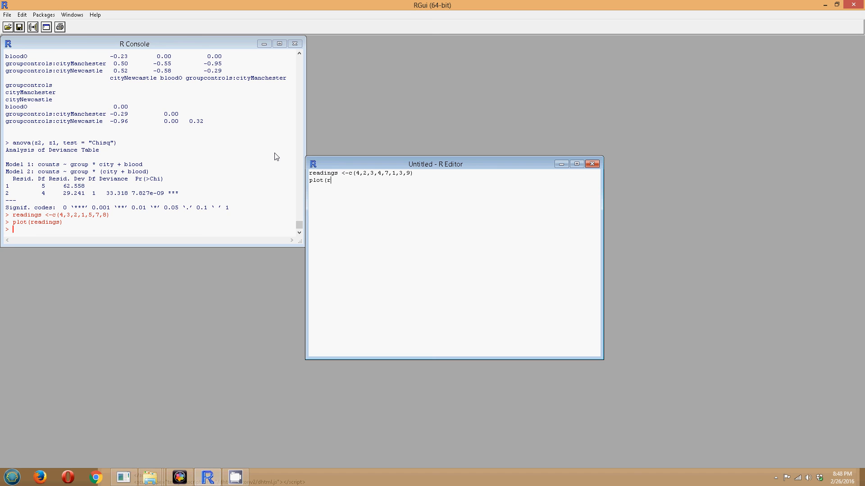
{"action": "type", "text": "eadings"}
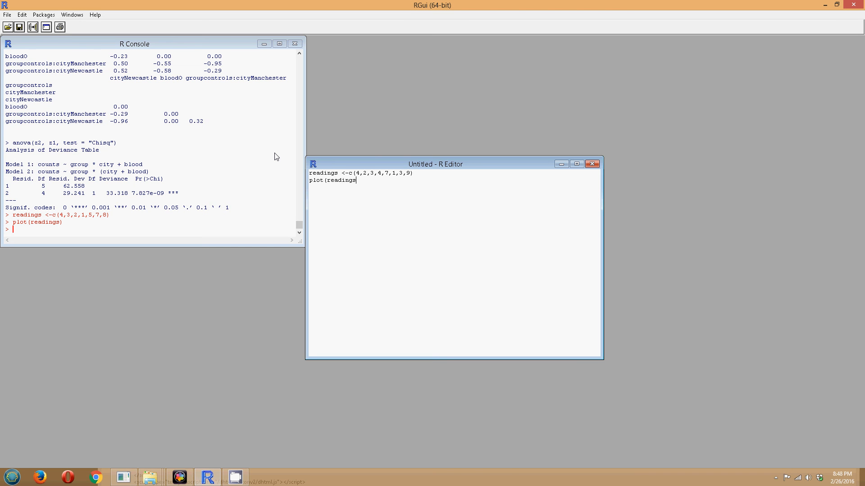
{"action": "type", "text": ", t"}
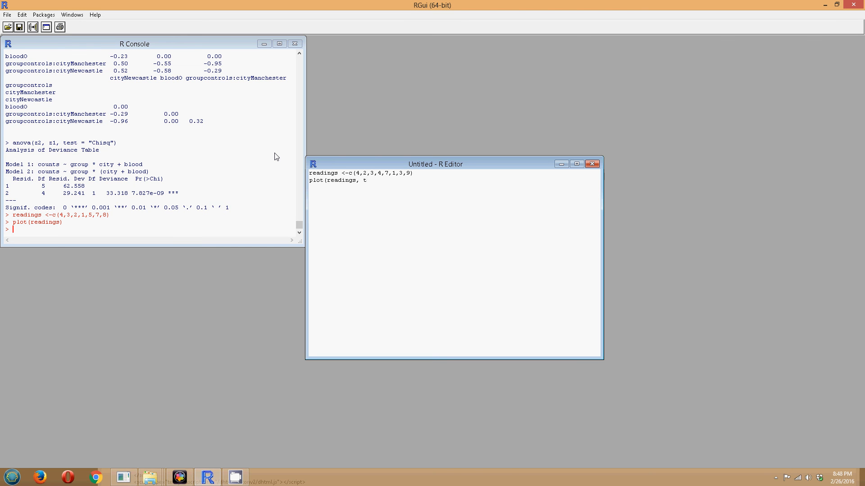
{"action": "type", "text": "ype"}
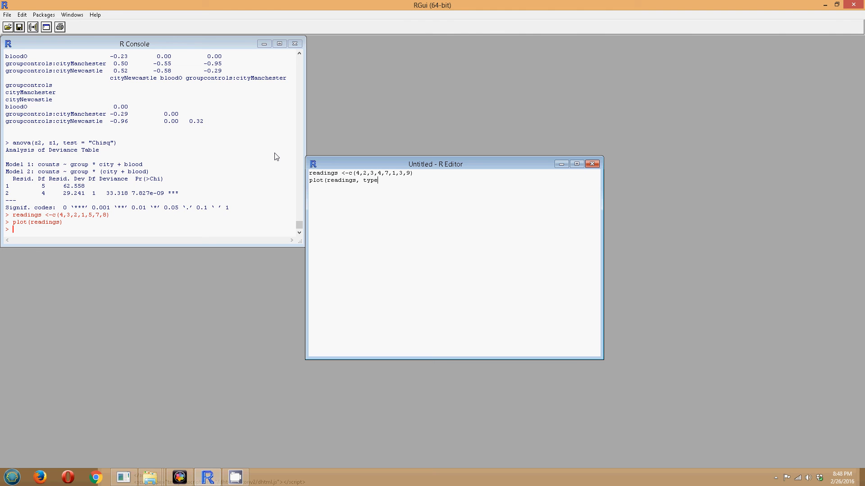
{"action": "type", "text": "="}
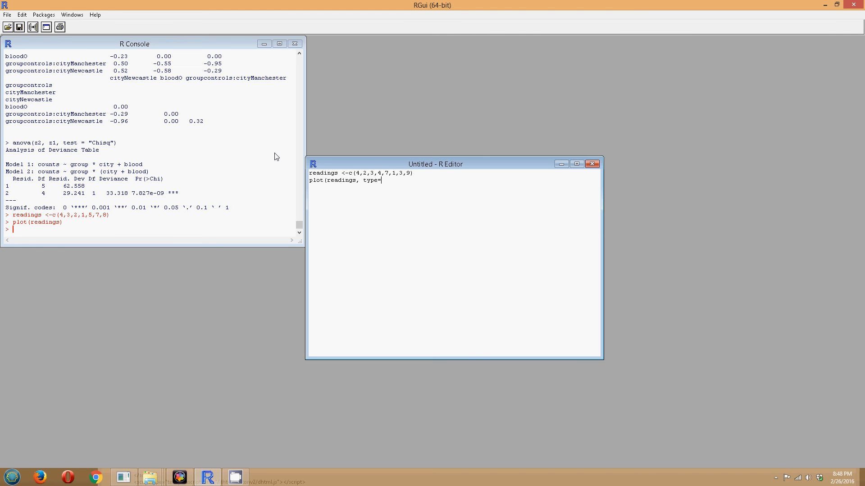
{"action": "type", "text": "\"o"}
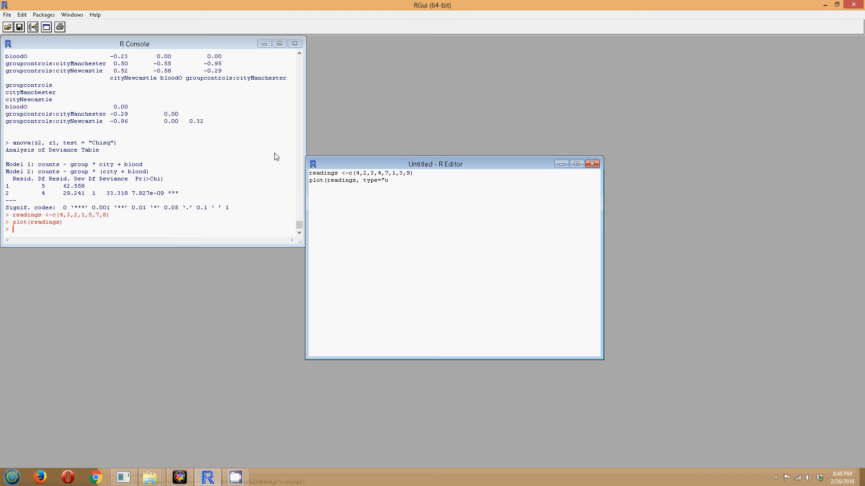
{"action": "type", "text": "\","}
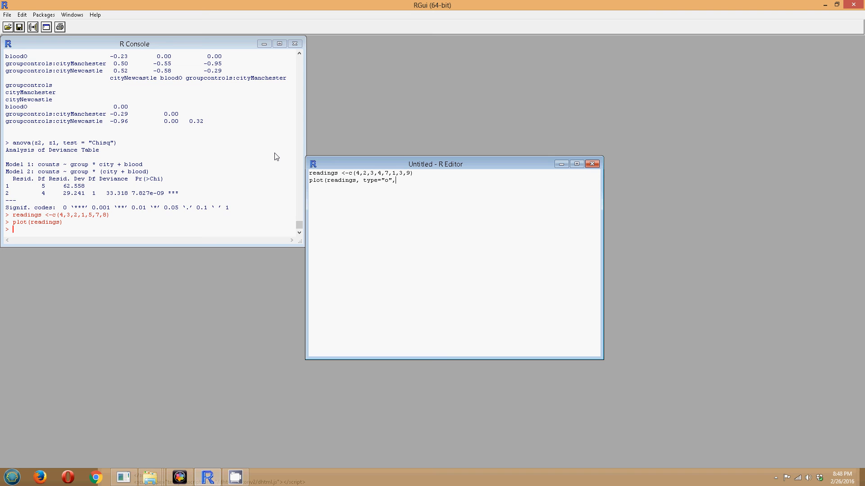
{"action": "type", "text": "col"}
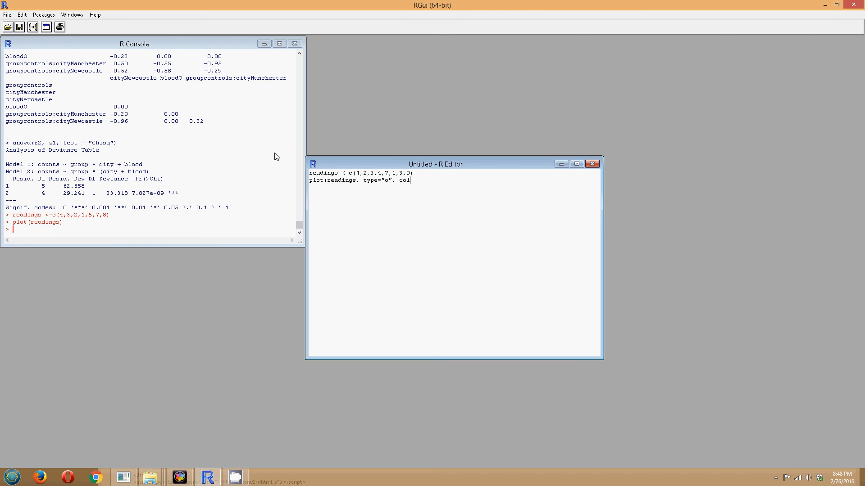
{"action": "type", "text": "="}
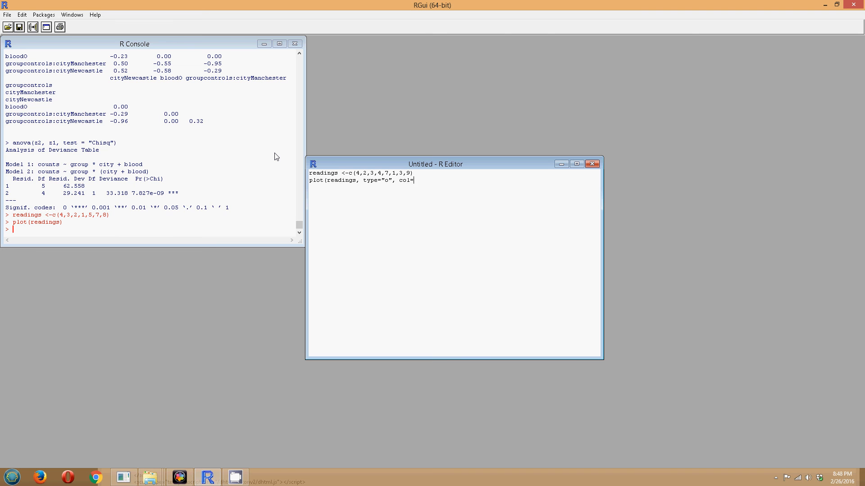
{"action": "type", "text": "green"}
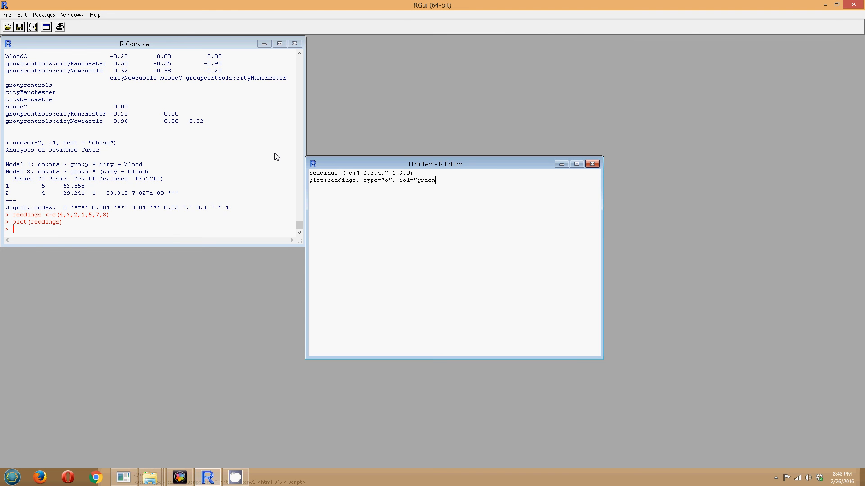
{"action": "type", "text": "\""}
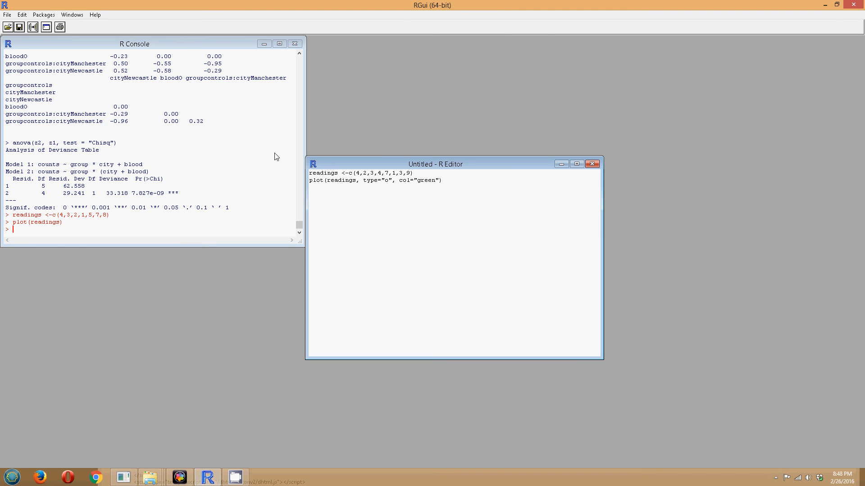
Type title(main="My Data") as the script's third line.
{"action": "type", "text": "tit"}
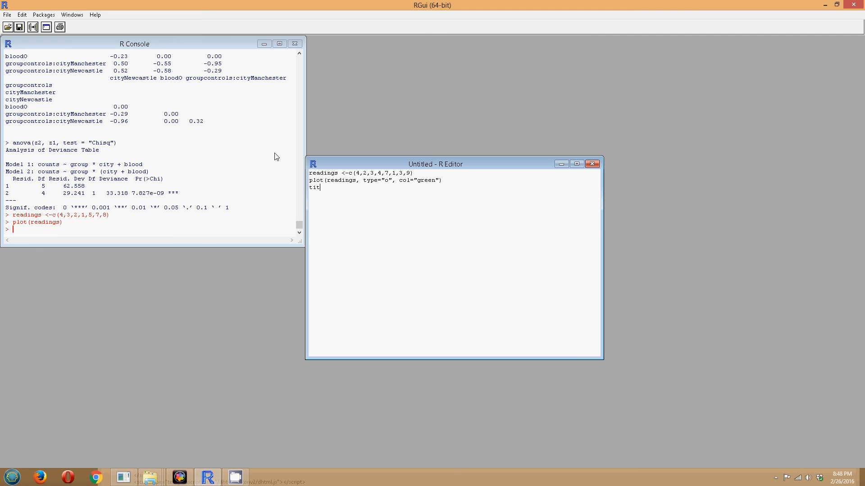
{"action": "type", "text": "le"}
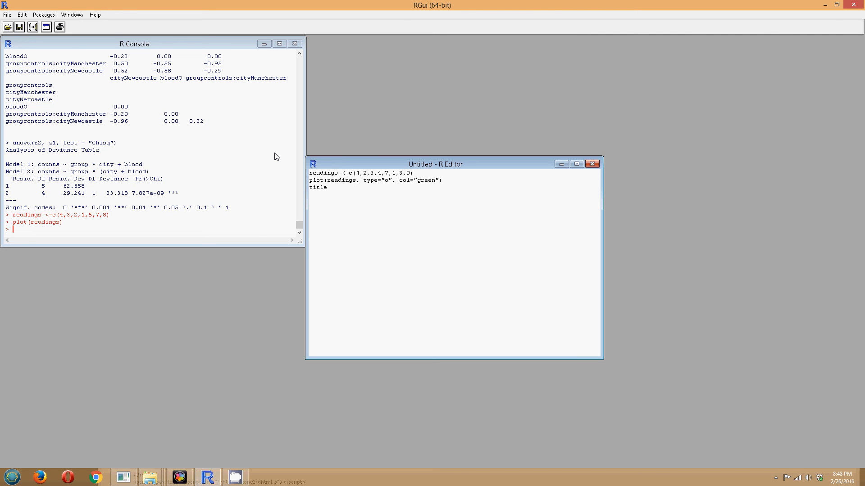
{"action": "type", "text": "(main"}
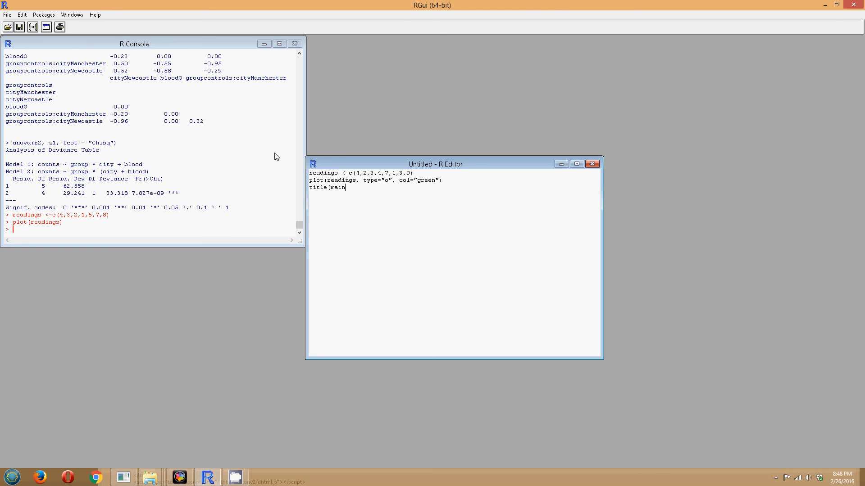
{"action": "type", "text": "="}
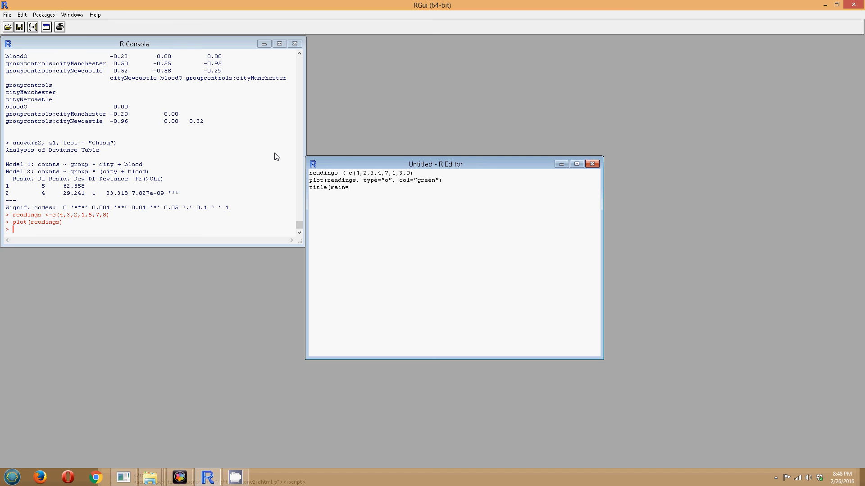
{"action": "type", "text": "\"M"}
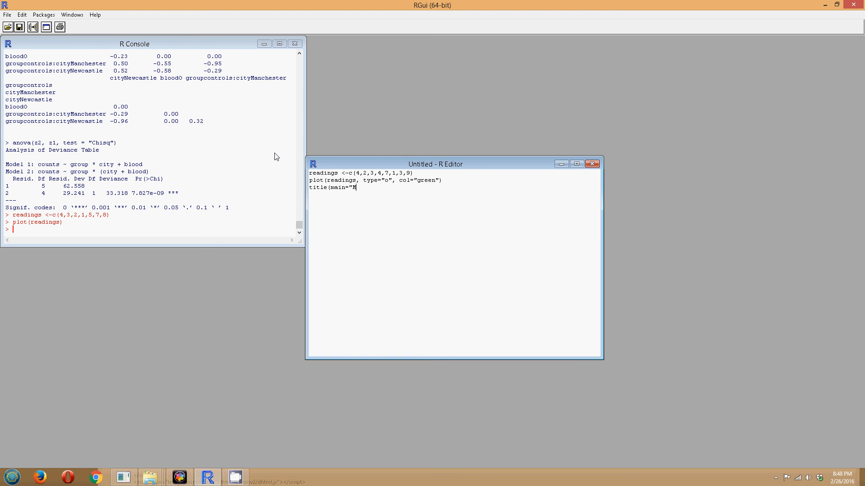
{"action": "type", "text": "y Data"}
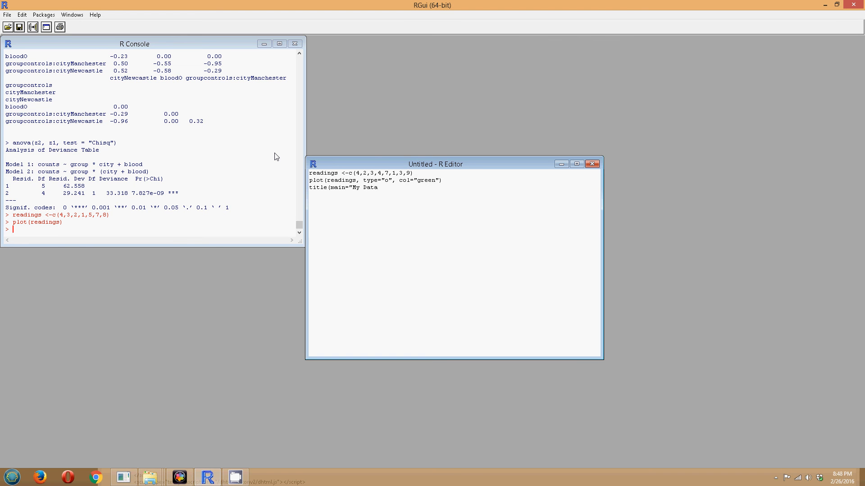
{"action": "type", "text": "\")"}
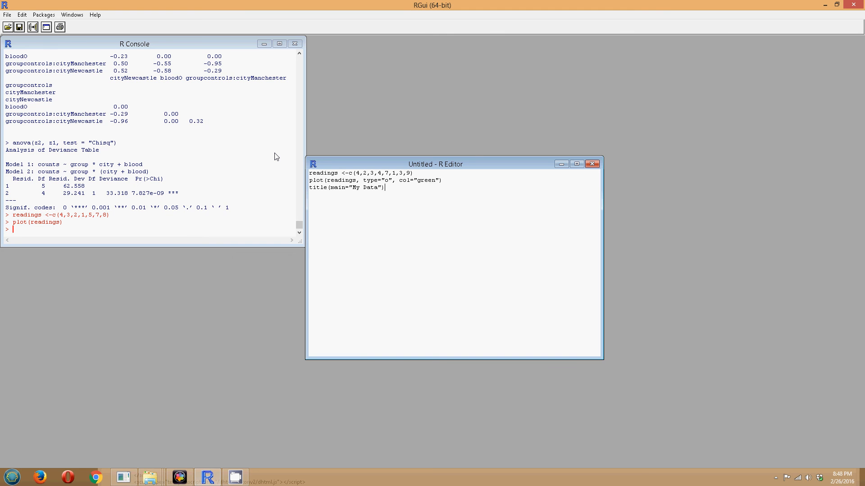
{"action": "mouse_move", "coordinate": [591, 153]}
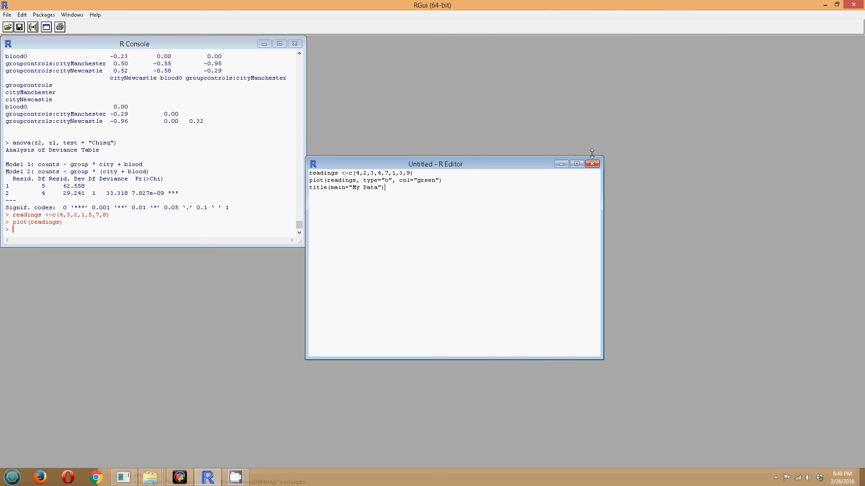
Close the R Editor and save the script as mydata.r.
{"action": "left_click", "coordinate": [592, 164]}
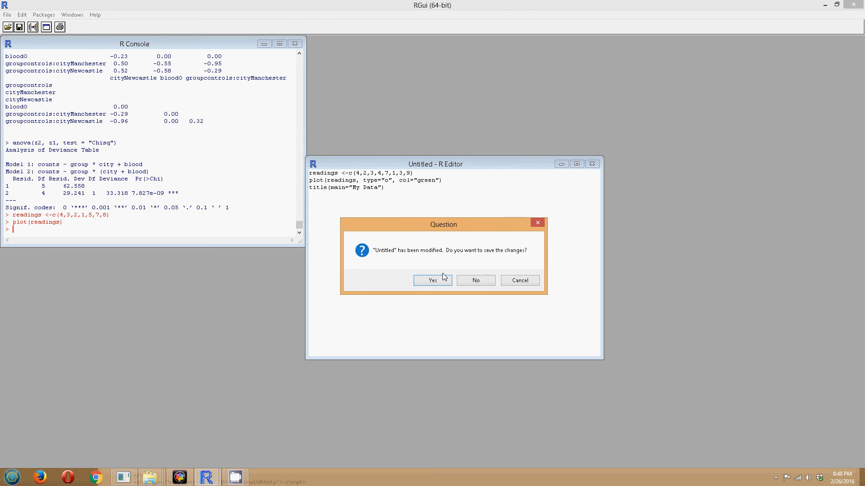
{"action": "left_click", "coordinate": [433, 280]}
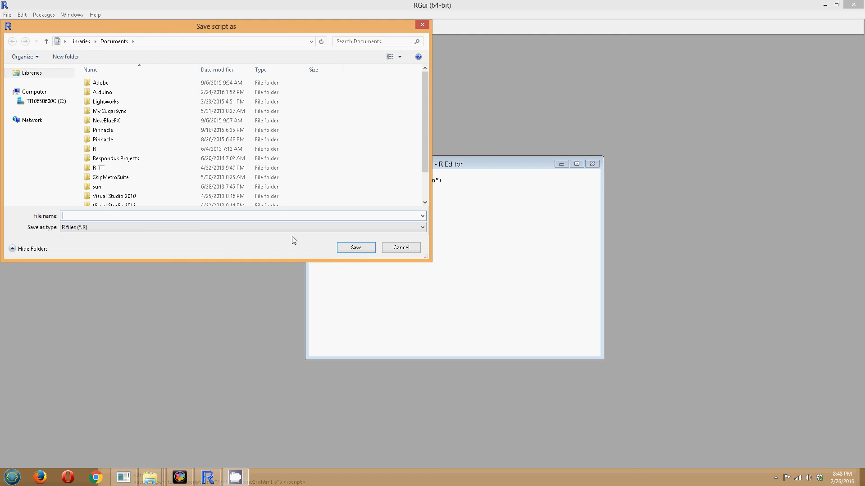
{"action": "type", "text": "my"}
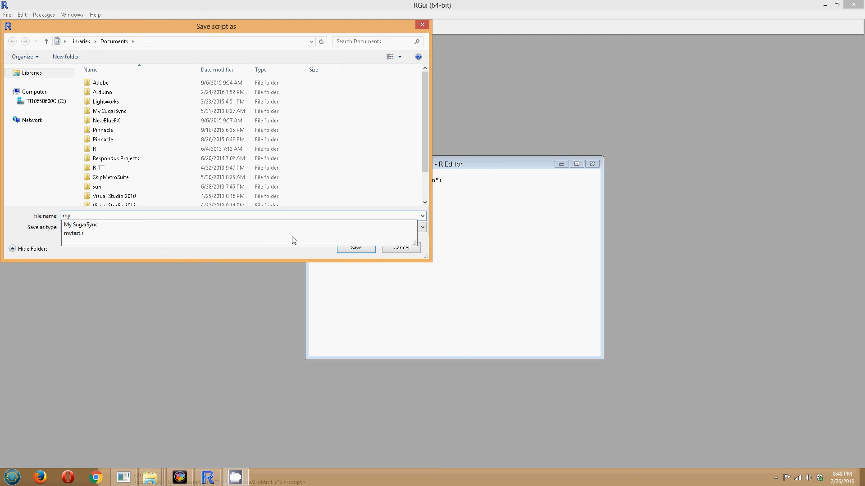
{"action": "type", "text": "data."}
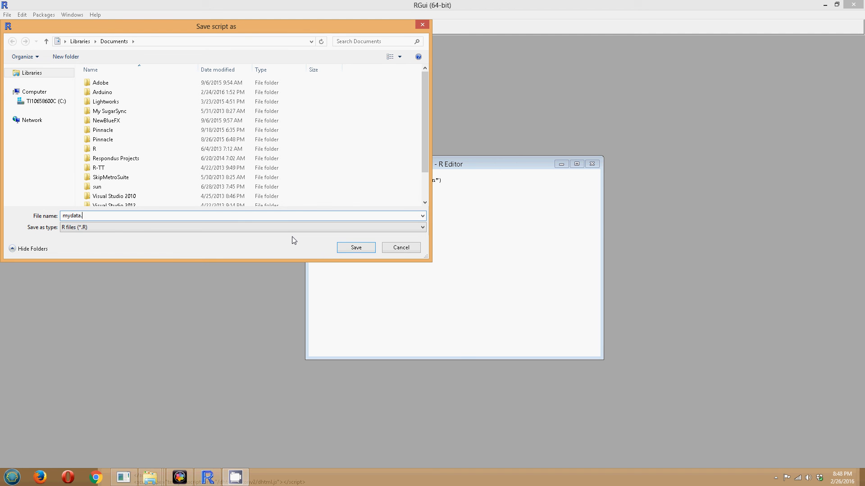
{"action": "type", "text": "r"}
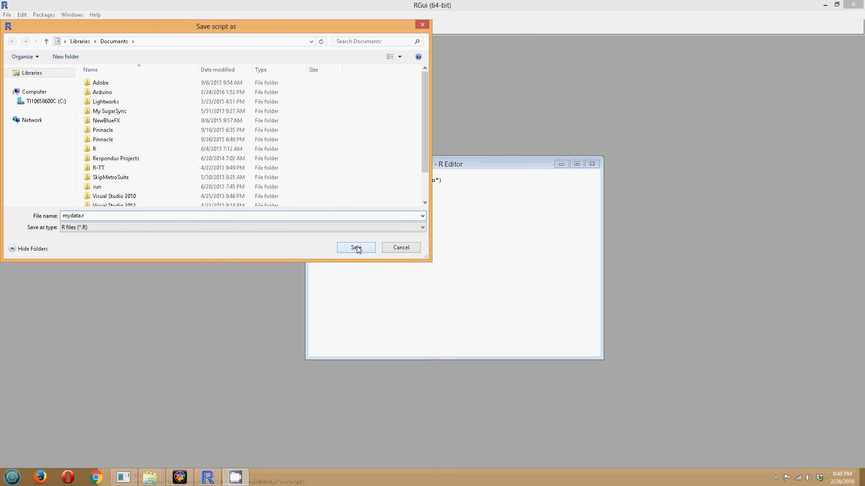
{"action": "left_click", "coordinate": [355, 247]}
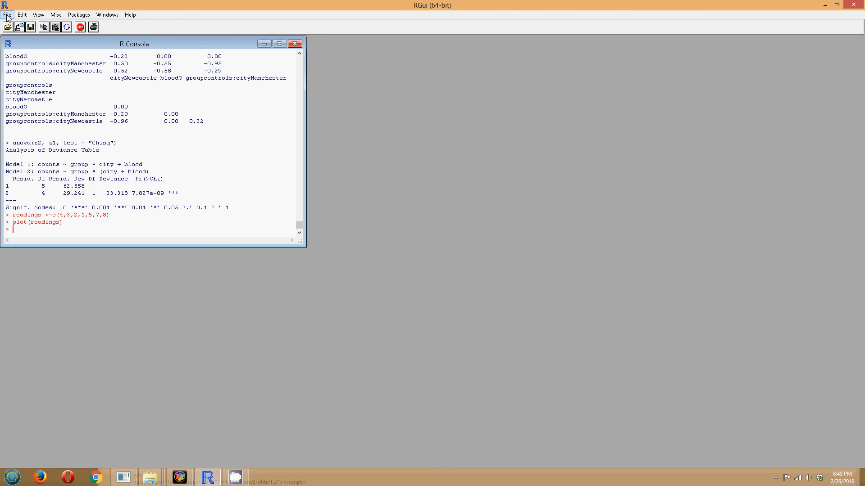
Source mydata.r from Documents to draw the green My Data plot of eight readings.
{"action": "left_click", "coordinate": [7, 15]}
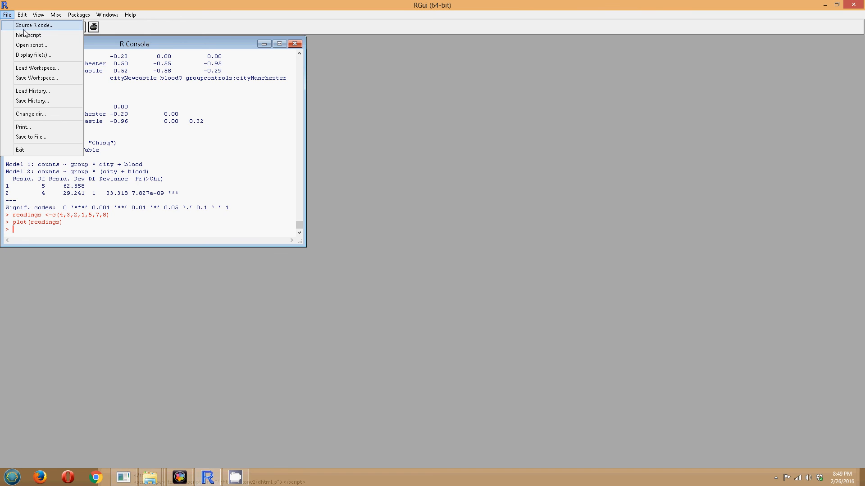
{"action": "left_click", "coordinate": [34, 25]}
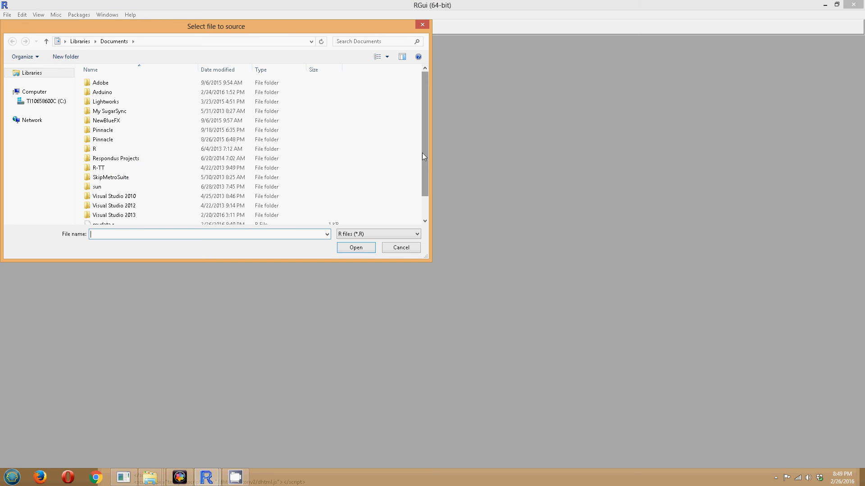
{"action": "left_click", "coordinate": [102, 200]}
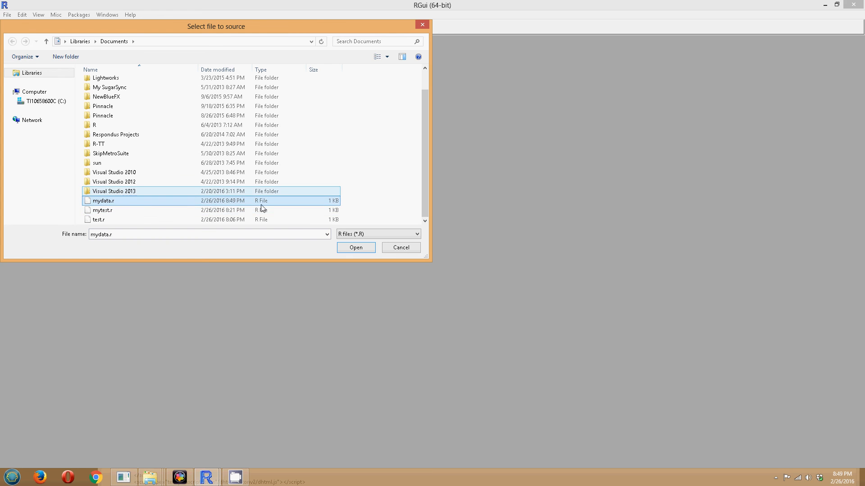
{"action": "left_click", "coordinate": [356, 247]}
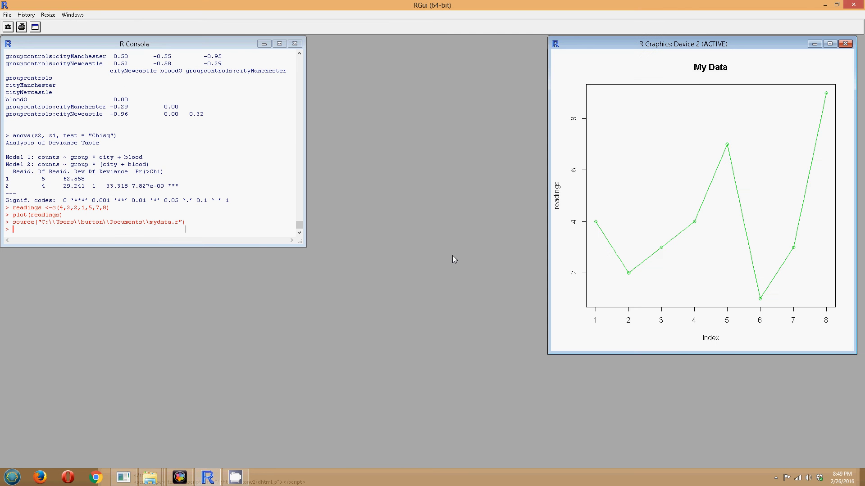